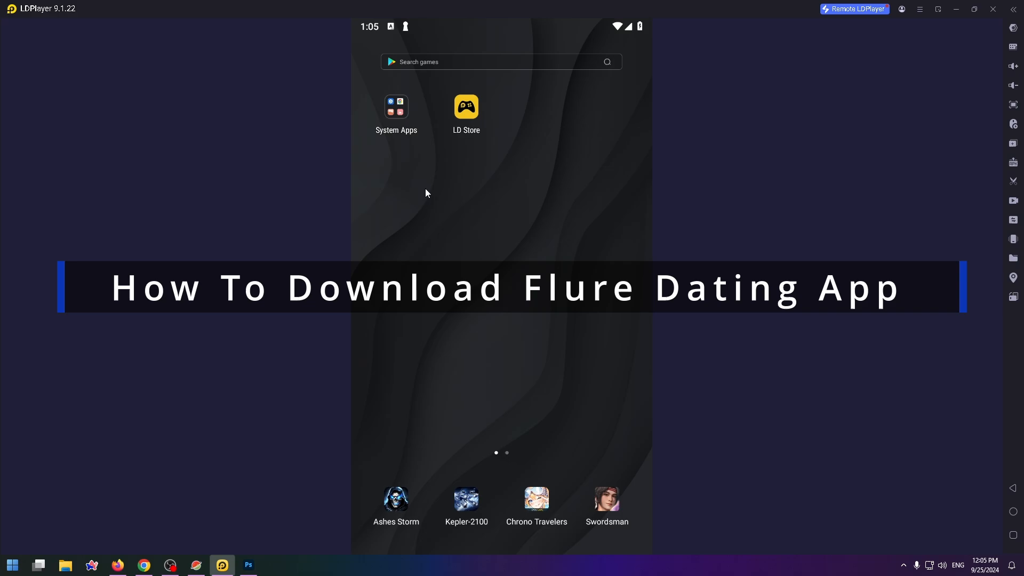
mouse_move(445, 209)
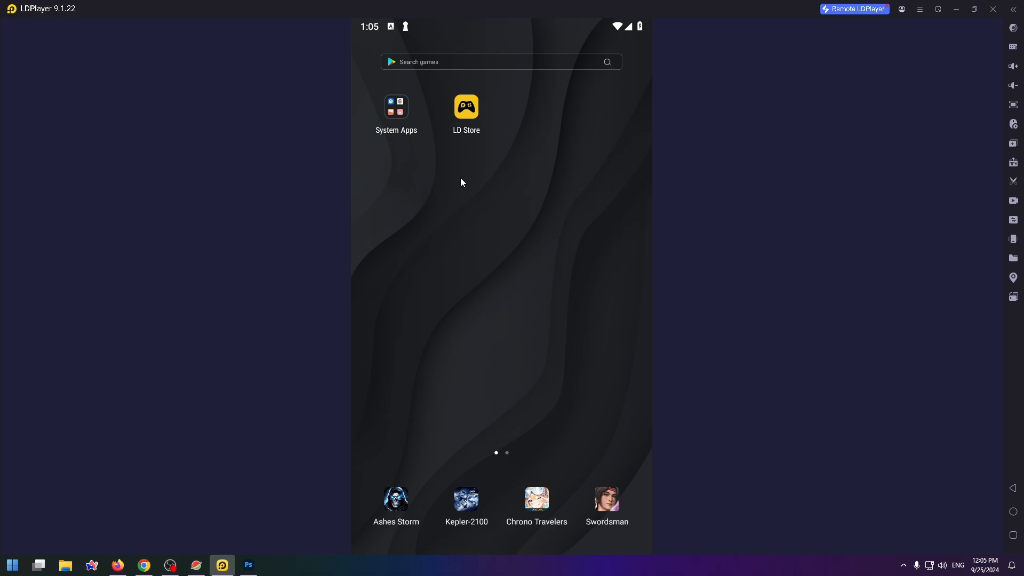
mouse_move(464, 233)
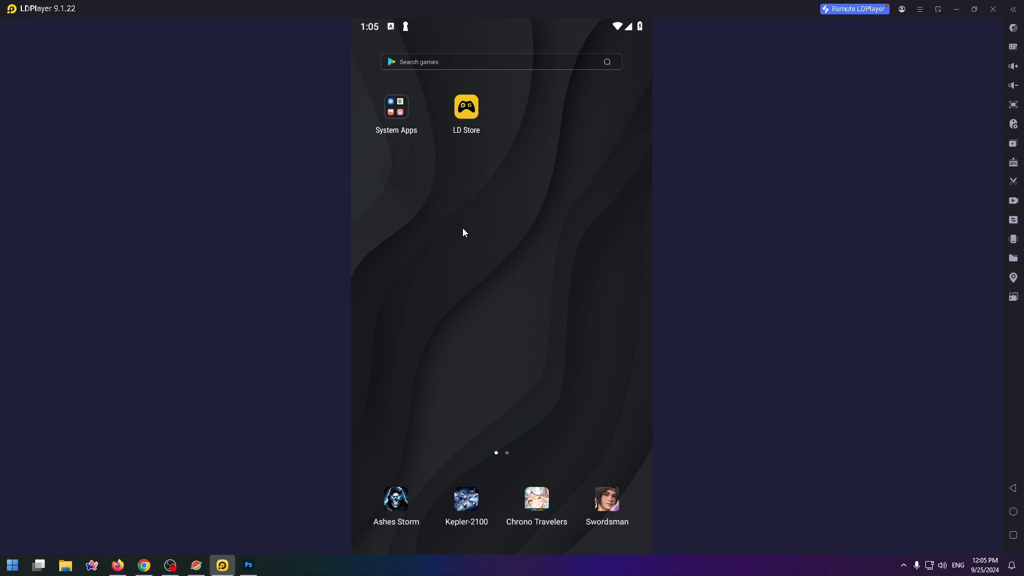
mouse_move(458, 230)
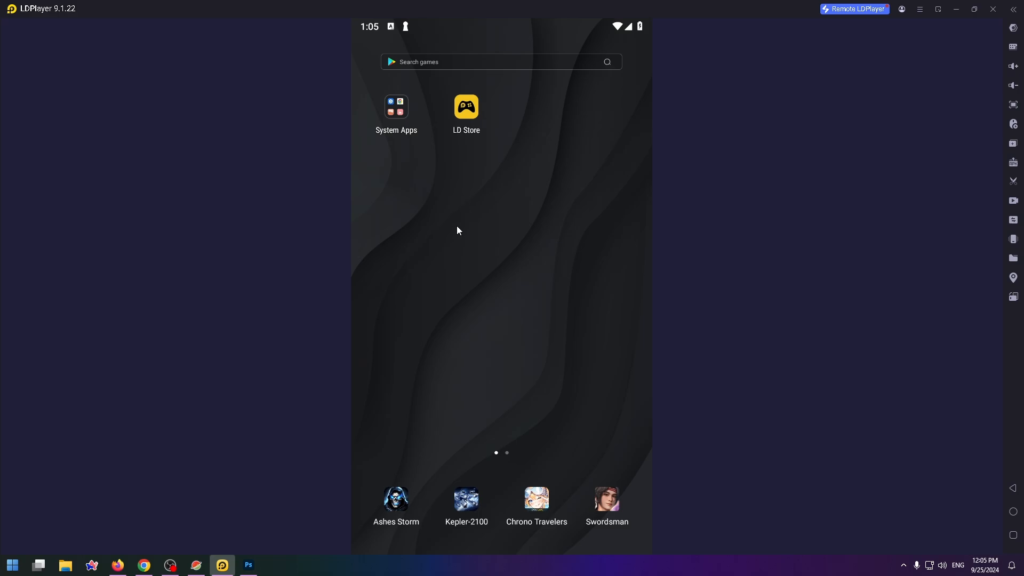
mouse_move(467, 142)
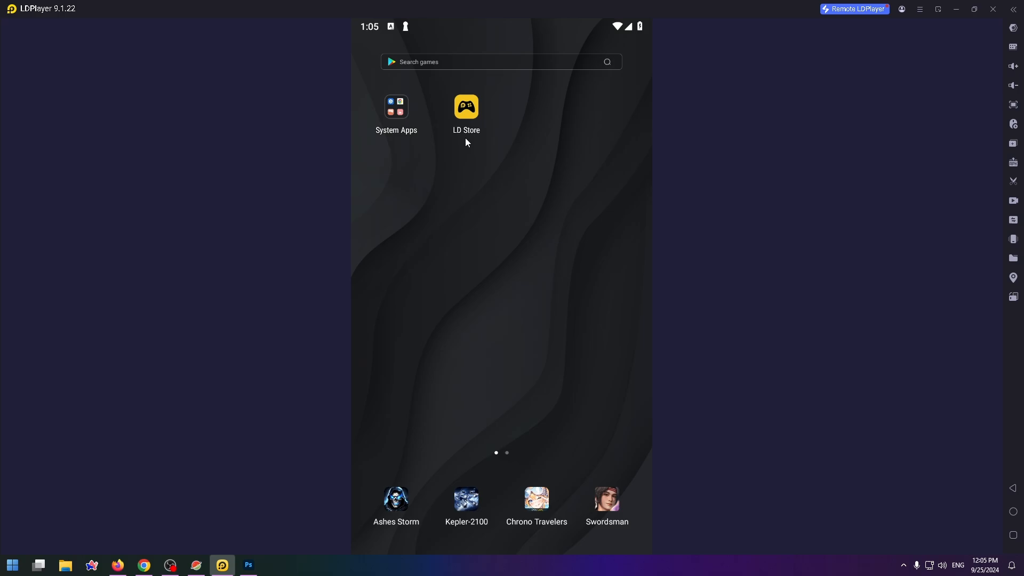
mouse_move(396, 119)
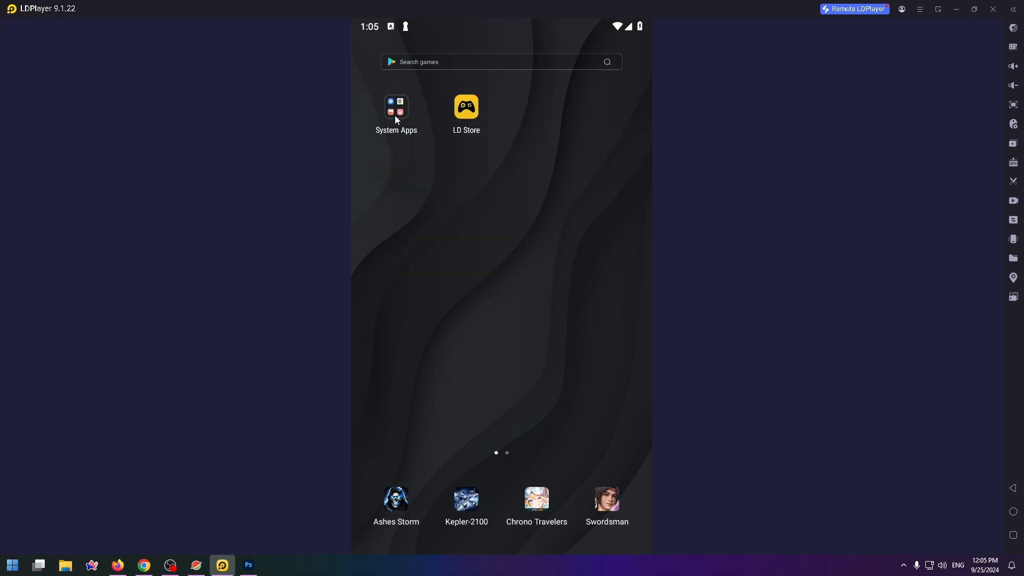
Step: Launch the Play Store from the System Apps folder on the LDPlayer home screen
left_click(395, 107)
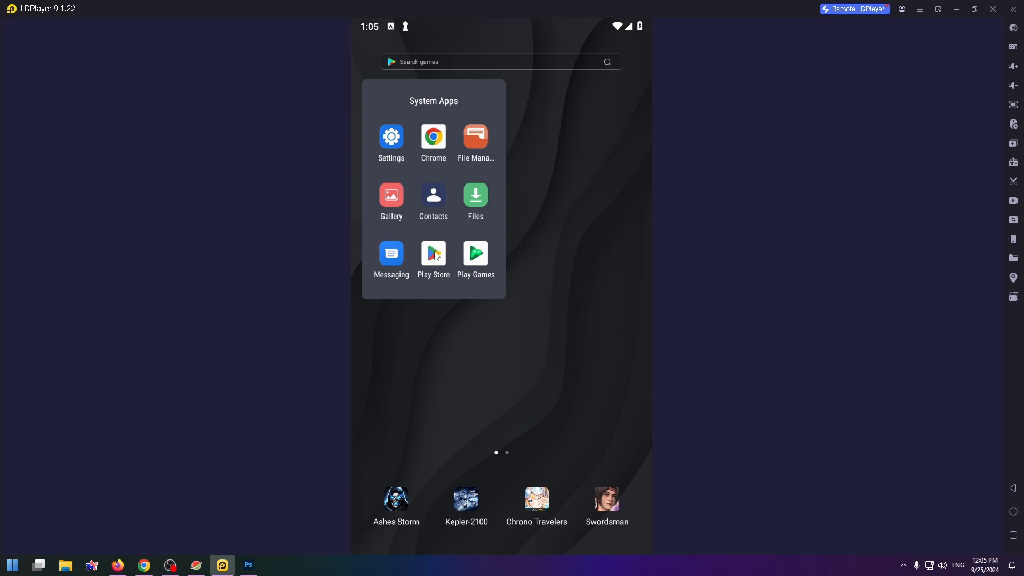
left_click(433, 259)
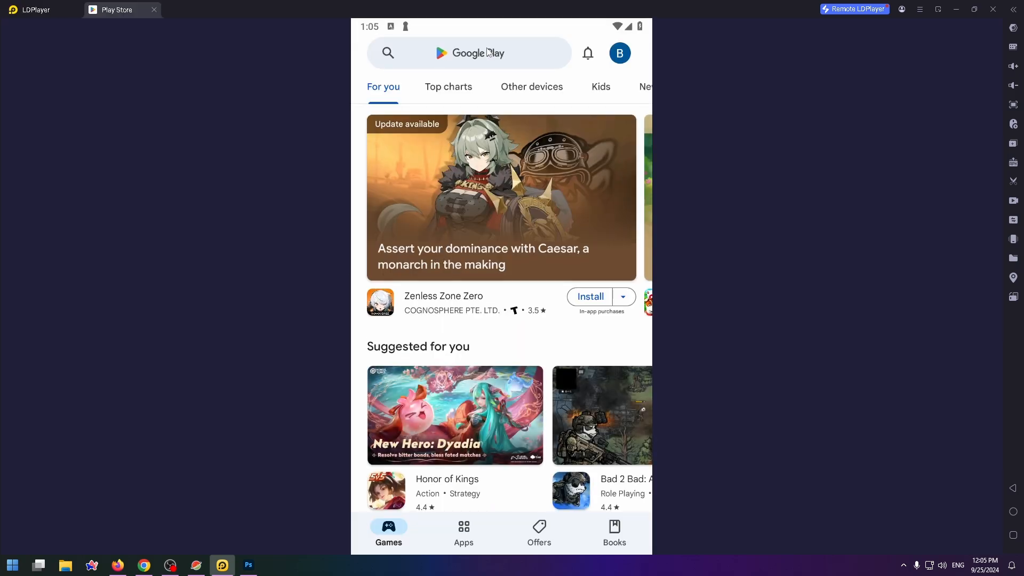
Step: Search the recent query 'flure' and start installing Flure Dating:Made for Pleasure from its listing
left_click(469, 53)
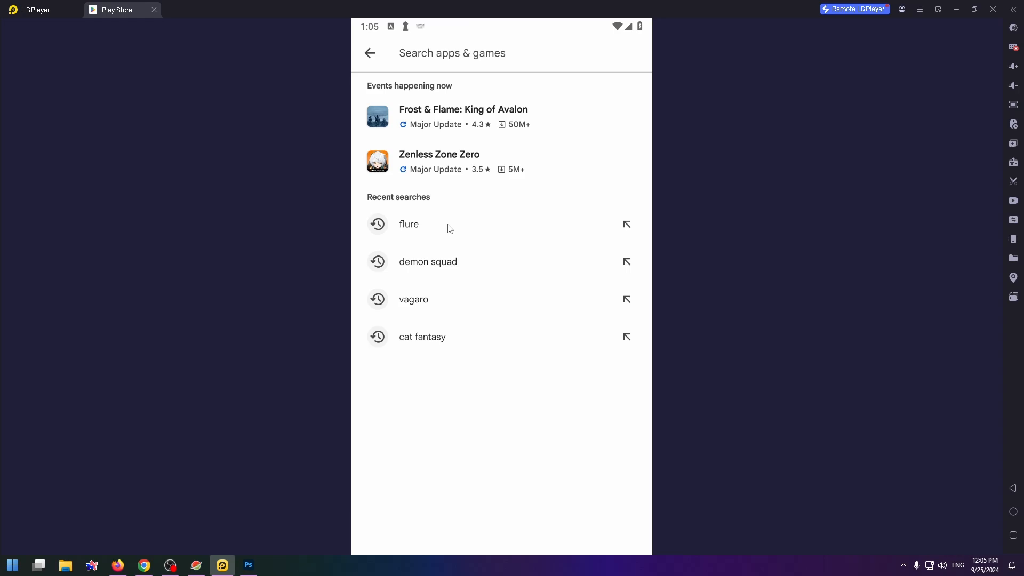
left_click(408, 224)
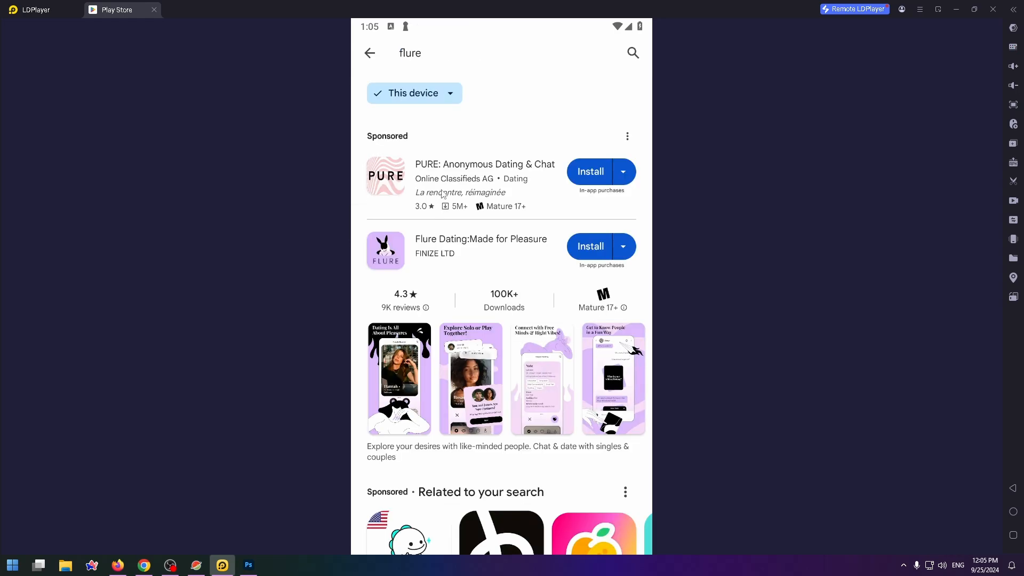
mouse_move(437, 185)
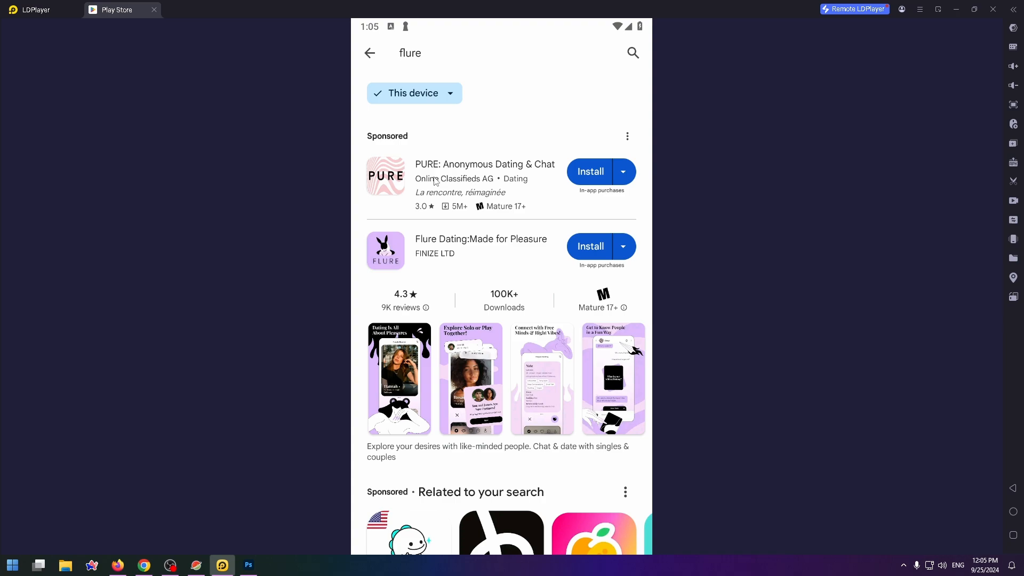
mouse_move(447, 178)
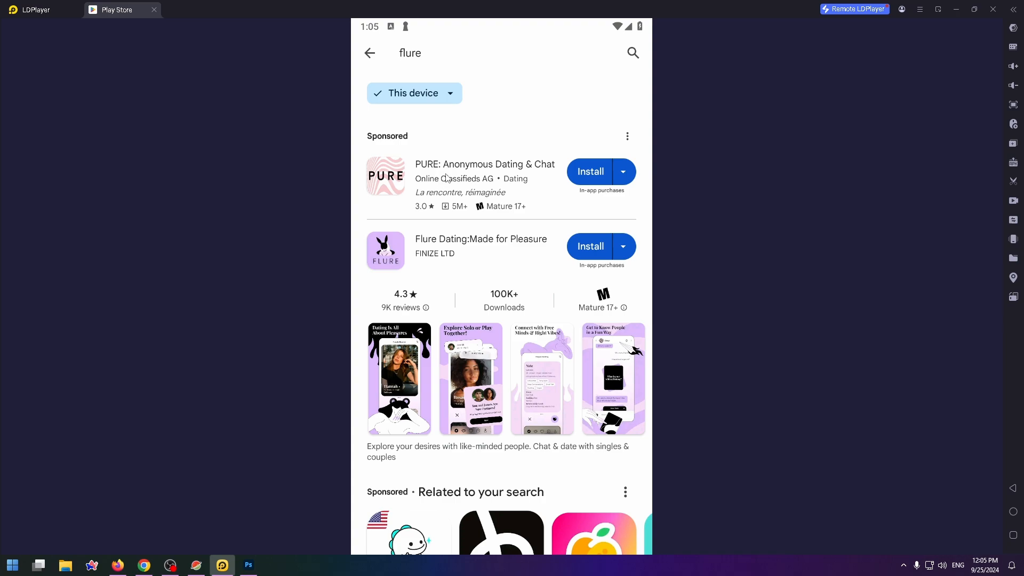
mouse_move(457, 170)
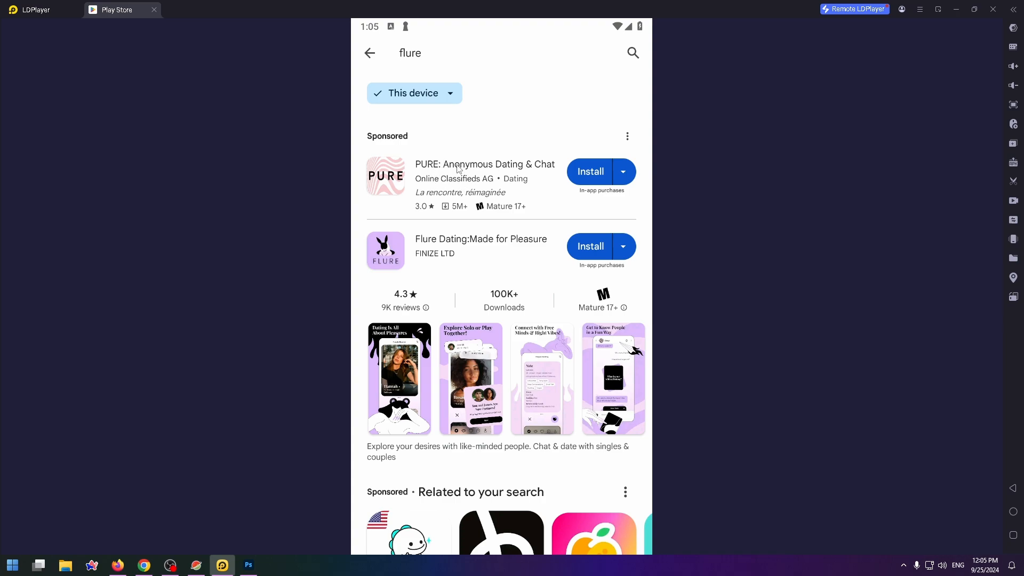
mouse_move(419, 192)
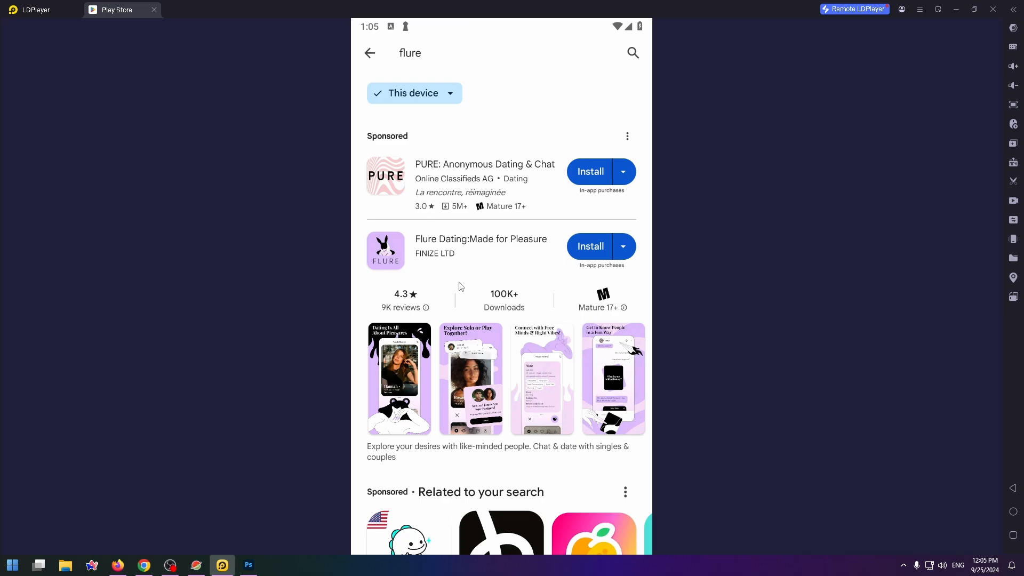
scroll("down", 3)
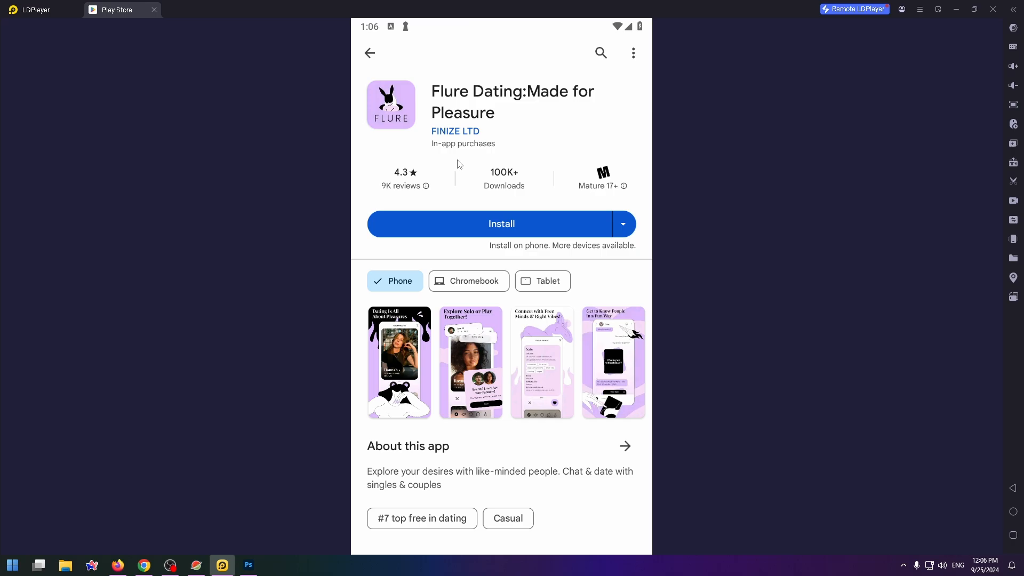
mouse_move(470, 245)
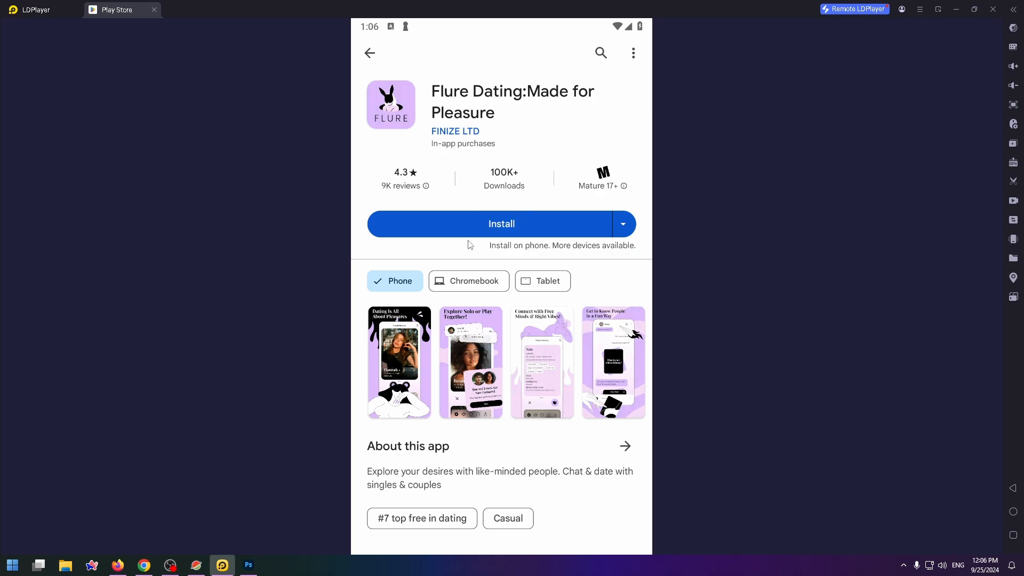
left_click(501, 223)
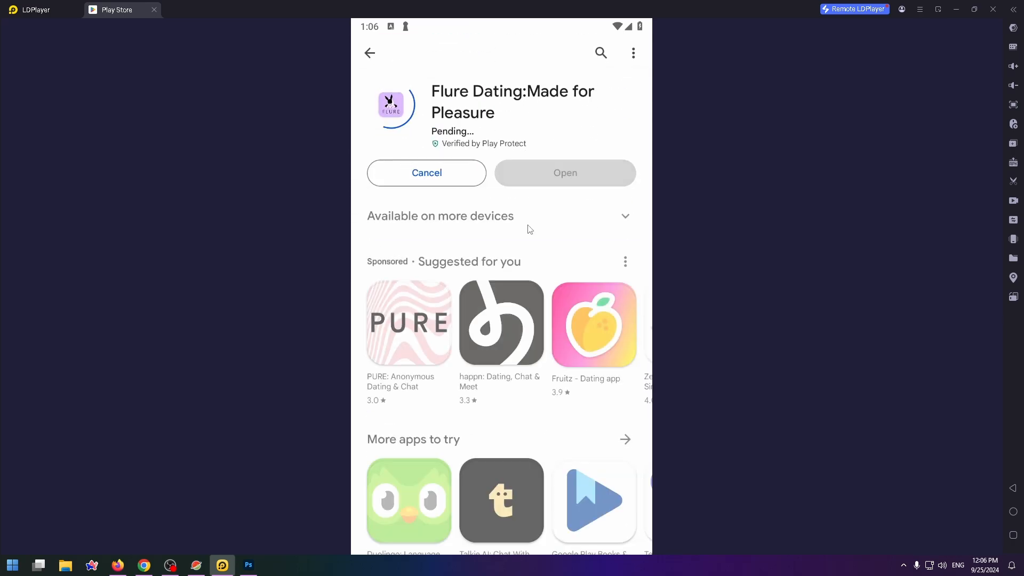
scroll("down", 3)
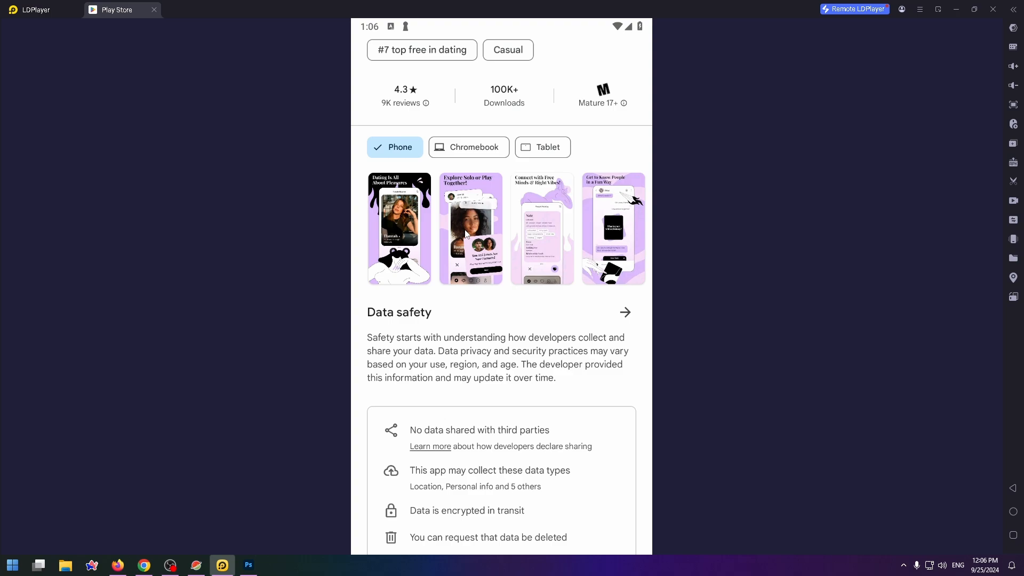
scroll("down", 3)
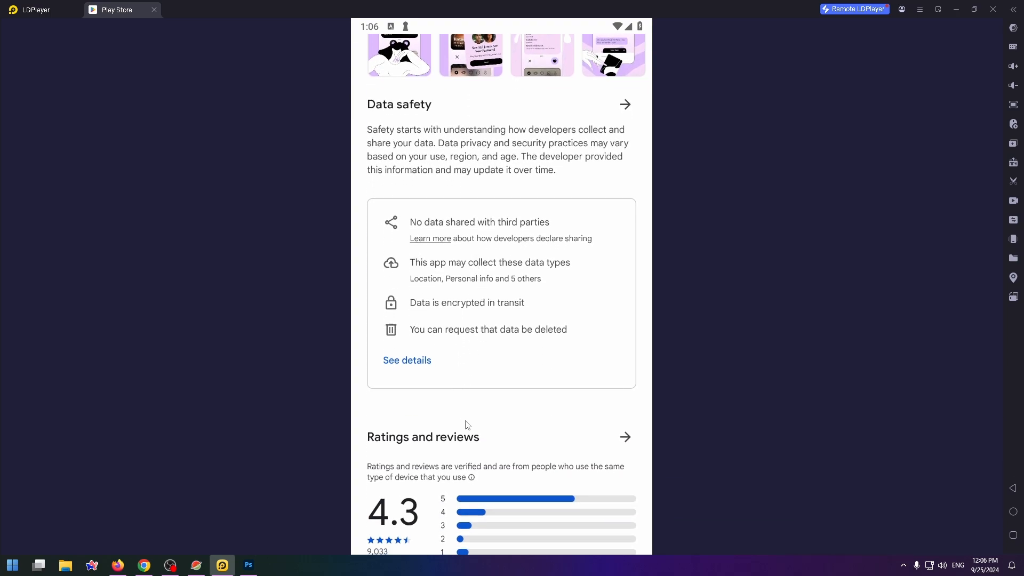
scroll("down", 3)
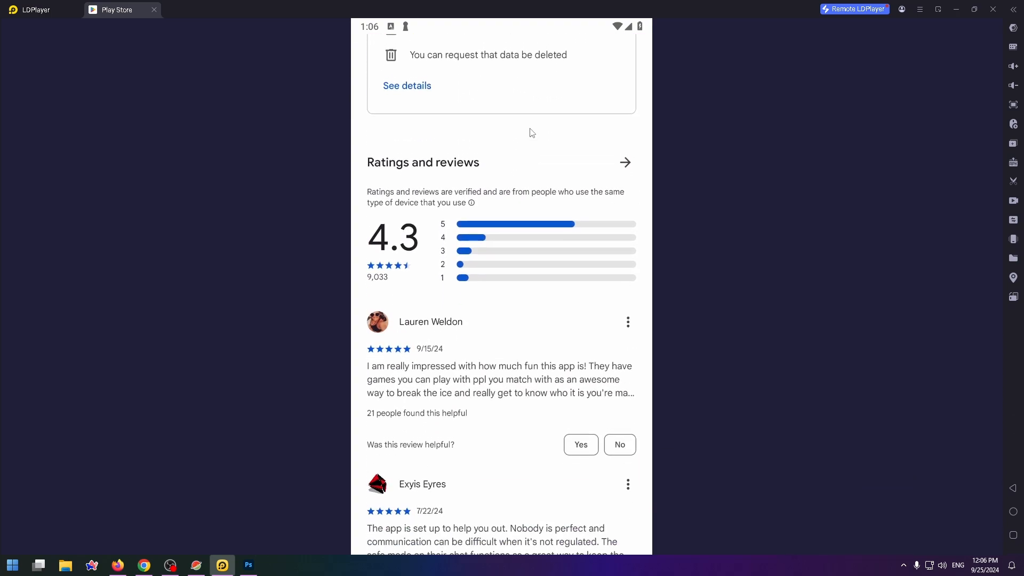
scroll("down", 3)
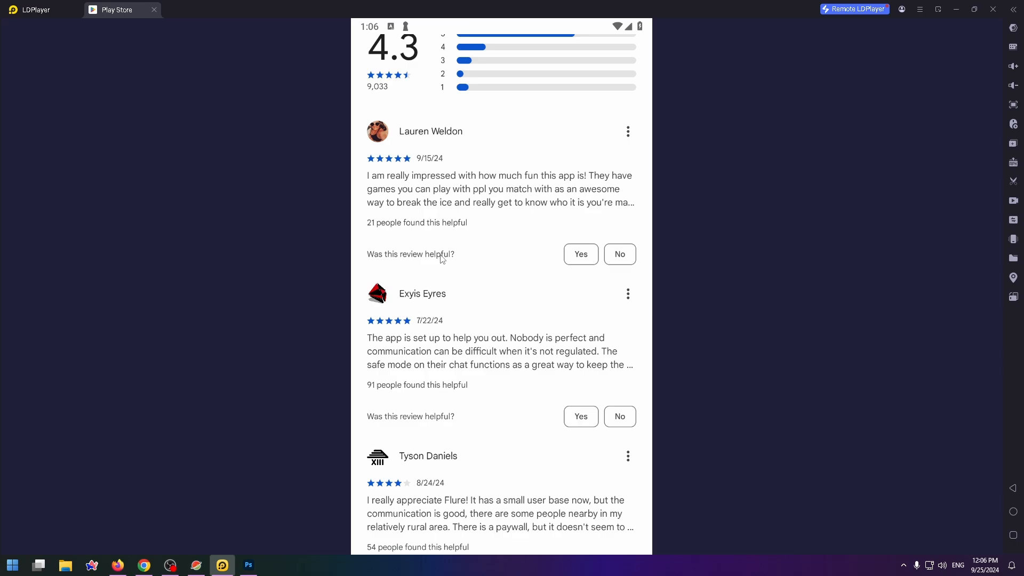
scroll("down", 3)
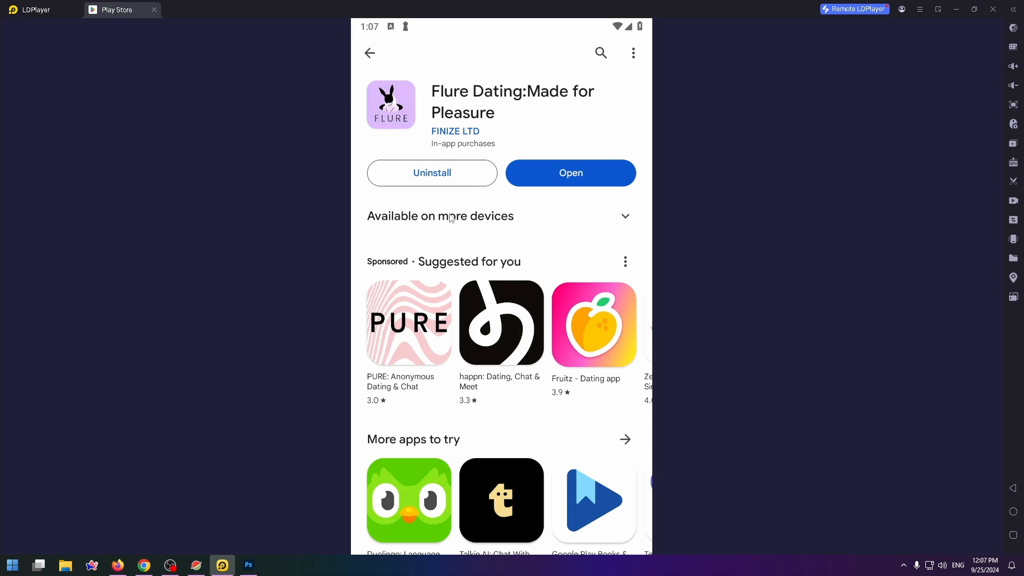
mouse_move(534, 184)
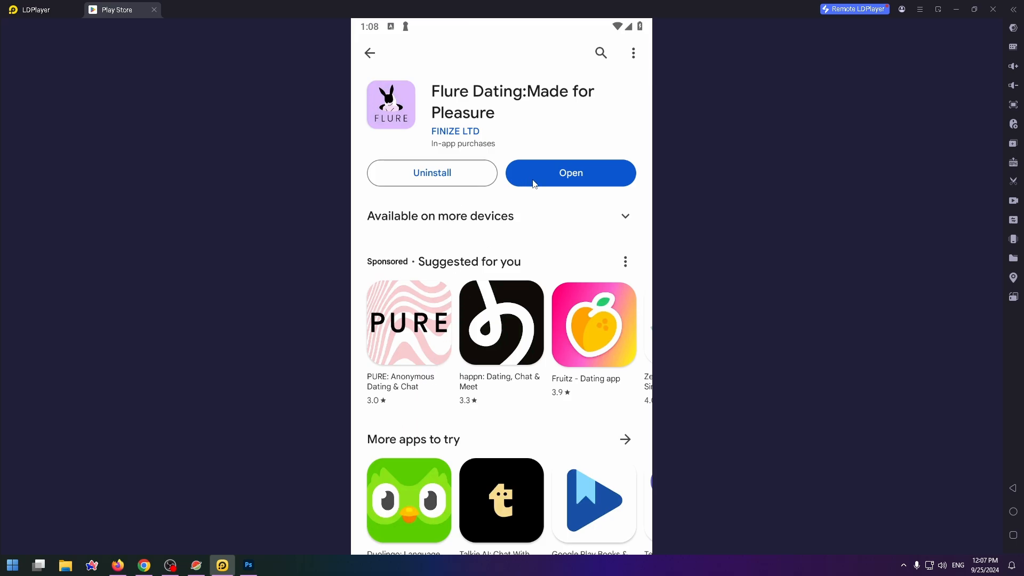
Step: Launch the installed Flure Dating app to its Pleasure Awaits splash screen
scroll("down", 3)
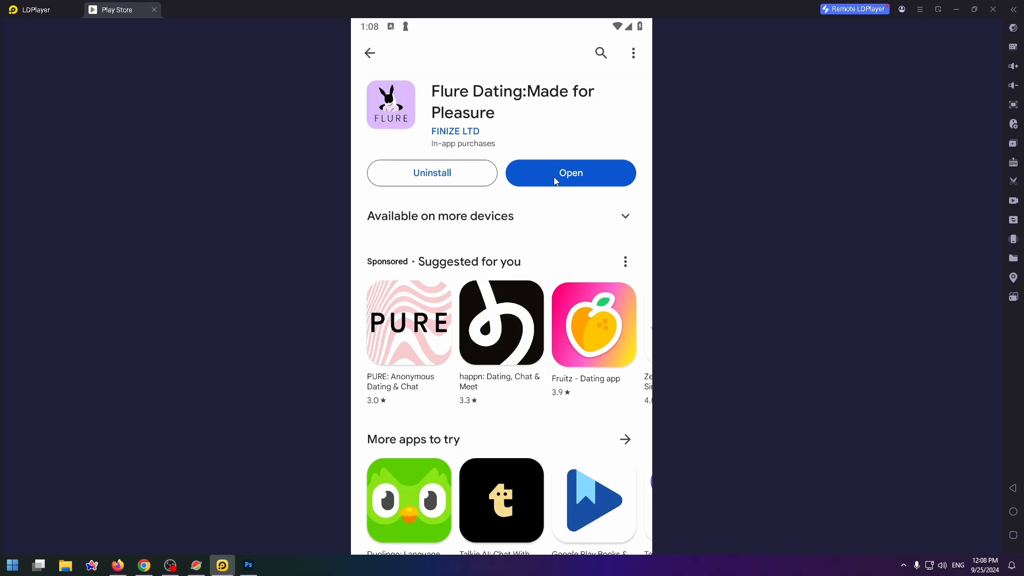
left_click(570, 173)
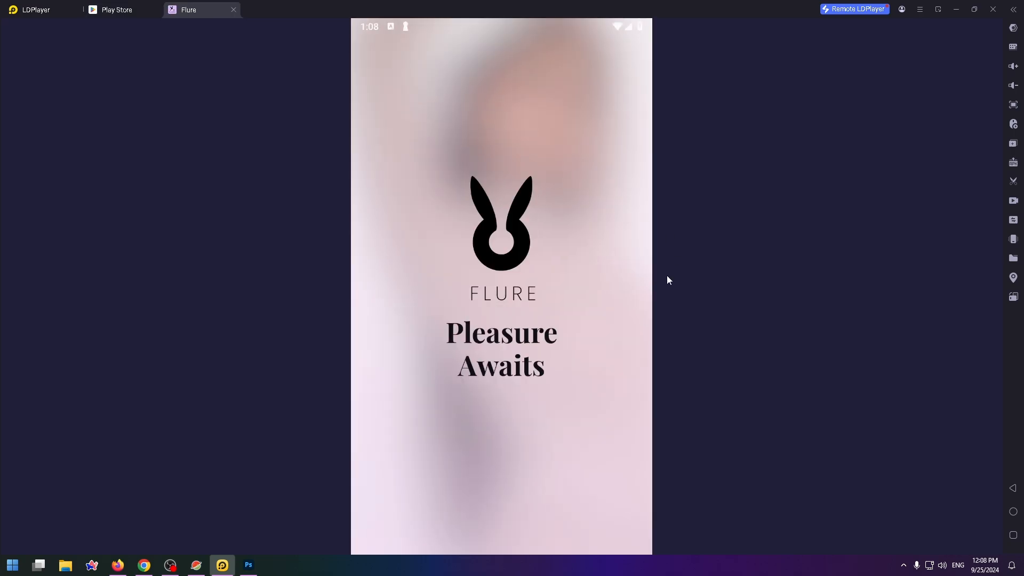